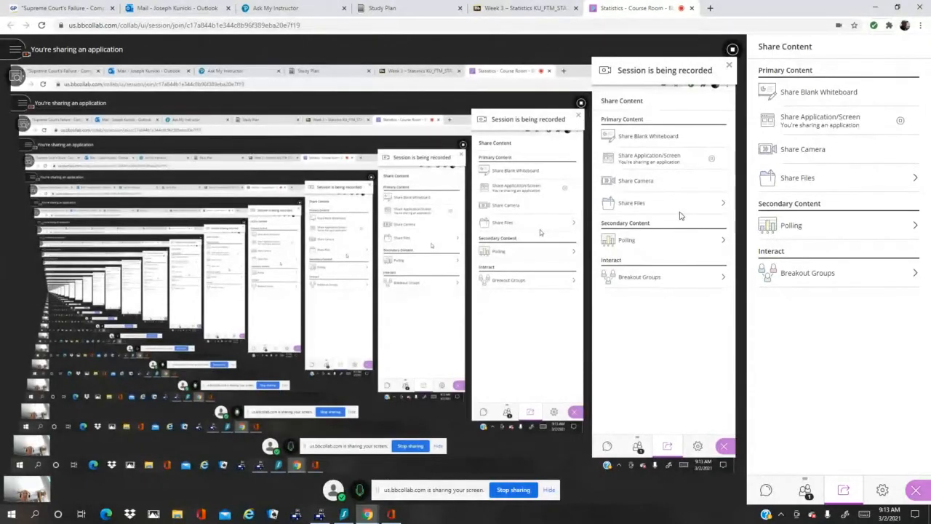
# - Open exercise 7.1.23 from Section 7.1 of the Study Plan
pyautogui.click(407, 8)
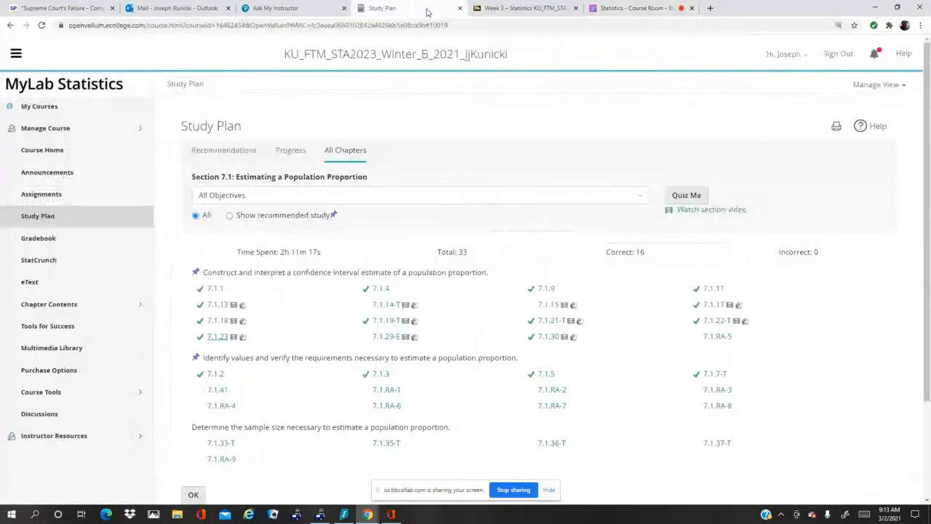
pyautogui.click(218, 336)
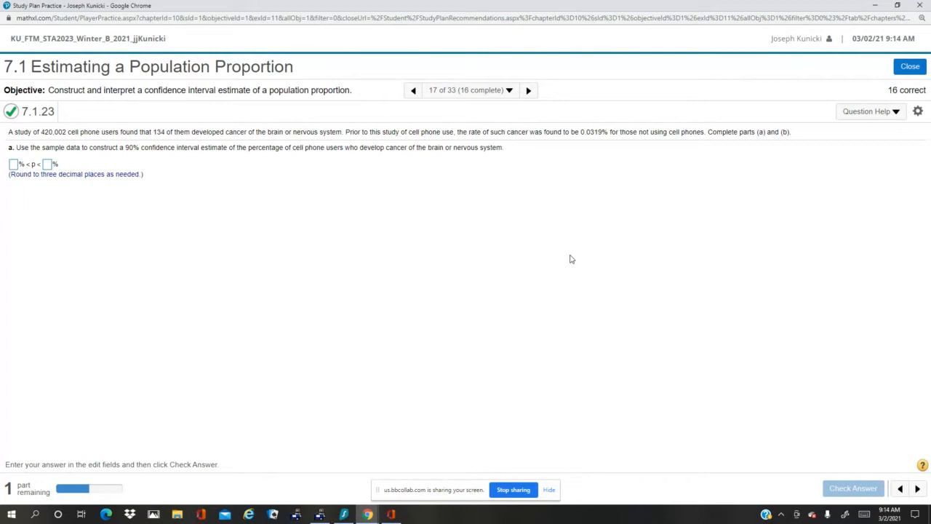
# - Launch StatCrunch from Question Help and reach its Stat menu
pyautogui.click(870, 111)
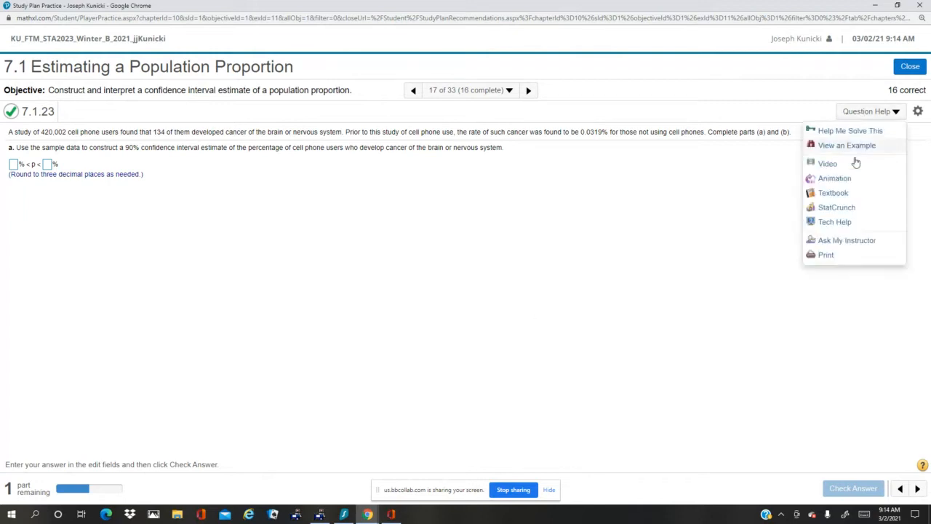
pyautogui.click(836, 207)
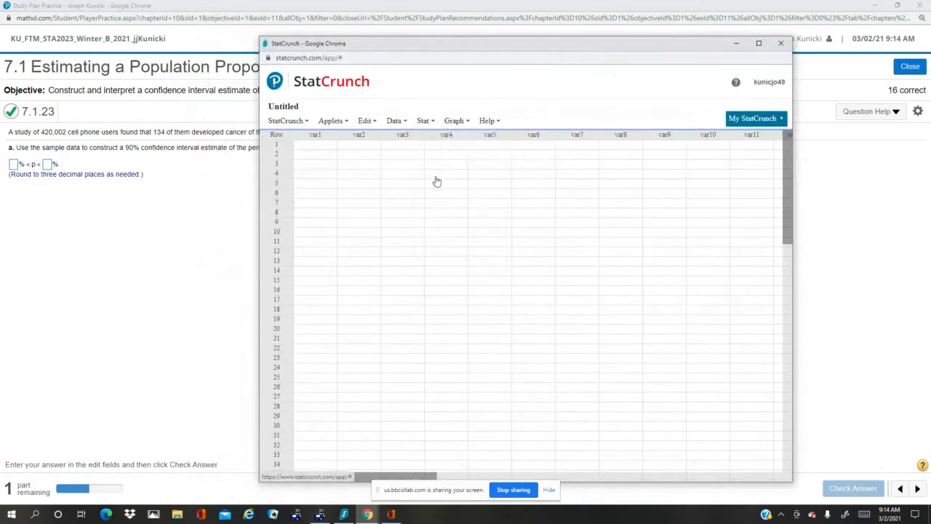
pyautogui.click(423, 119)
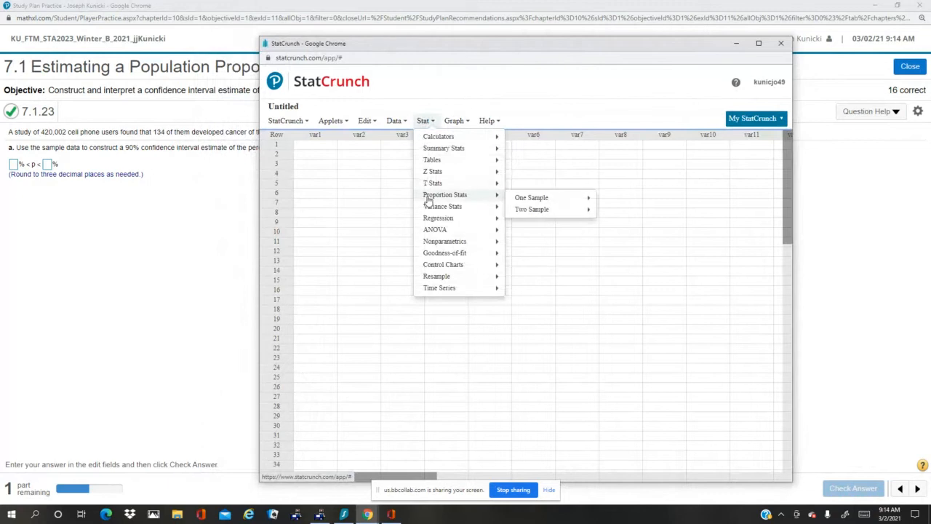
pyautogui.moveTo(531, 198)
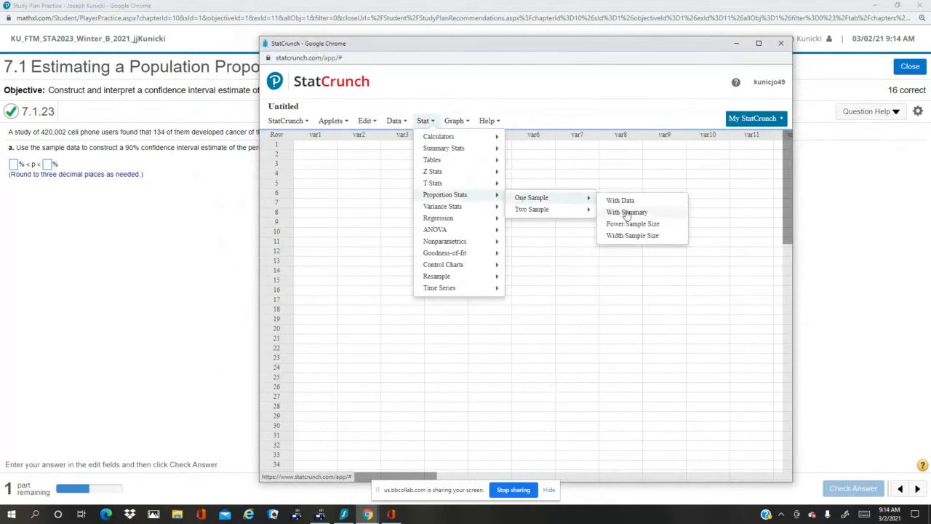
# - Compute a 90% one-sample proportion interval from summary counts: 134 successes, 420002 observations
pyautogui.click(627, 213)
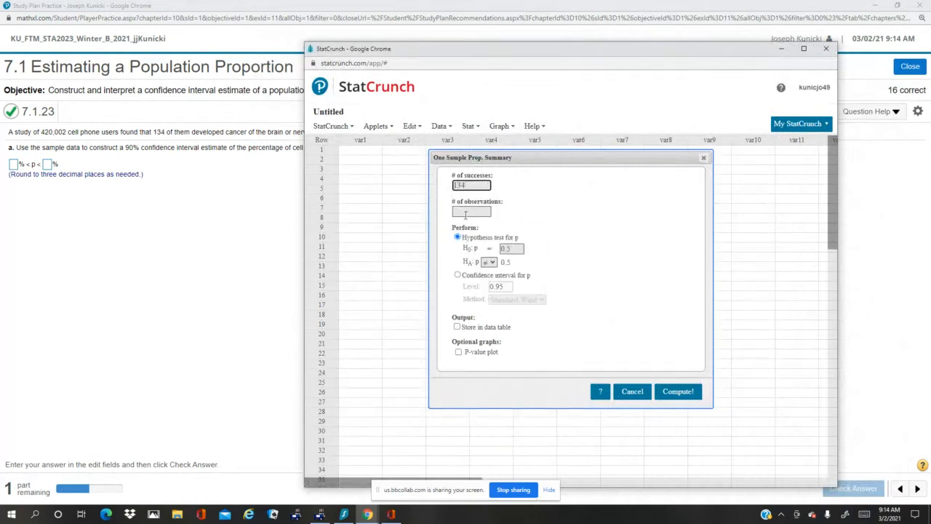
pyautogui.write('42')
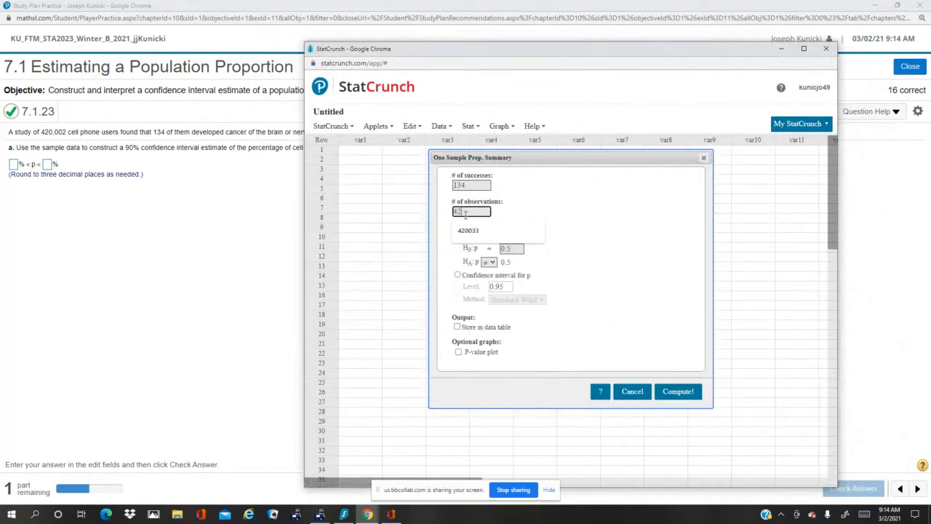
pyautogui.write('420002')
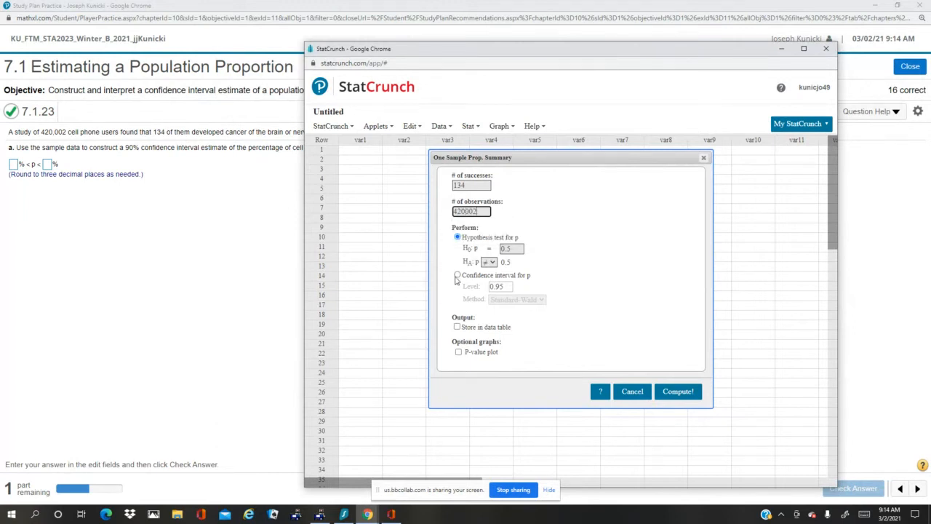
pyautogui.click(457, 275)
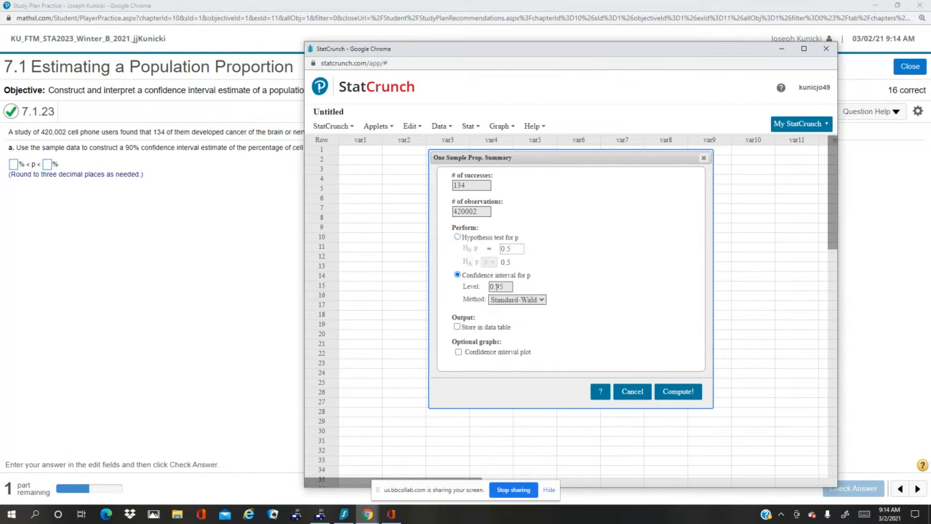
pyautogui.write('0.90')
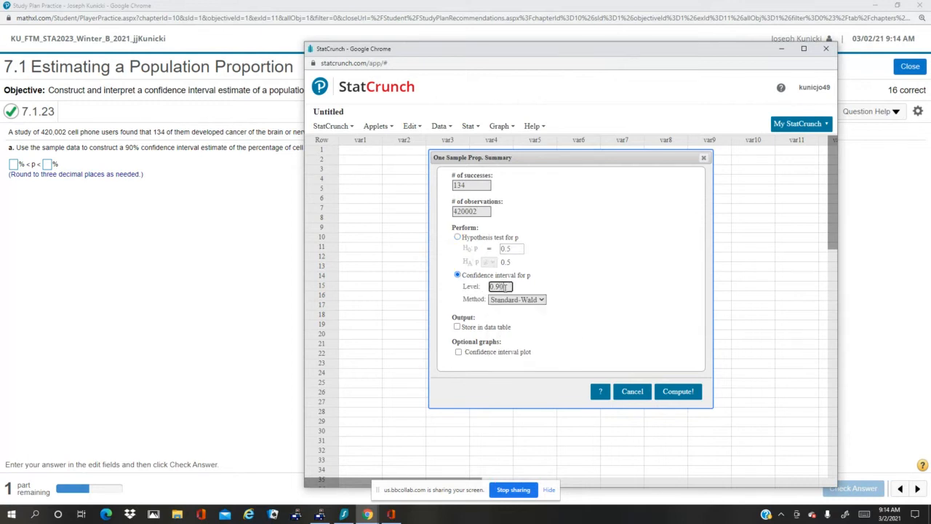
pyautogui.click(678, 391)
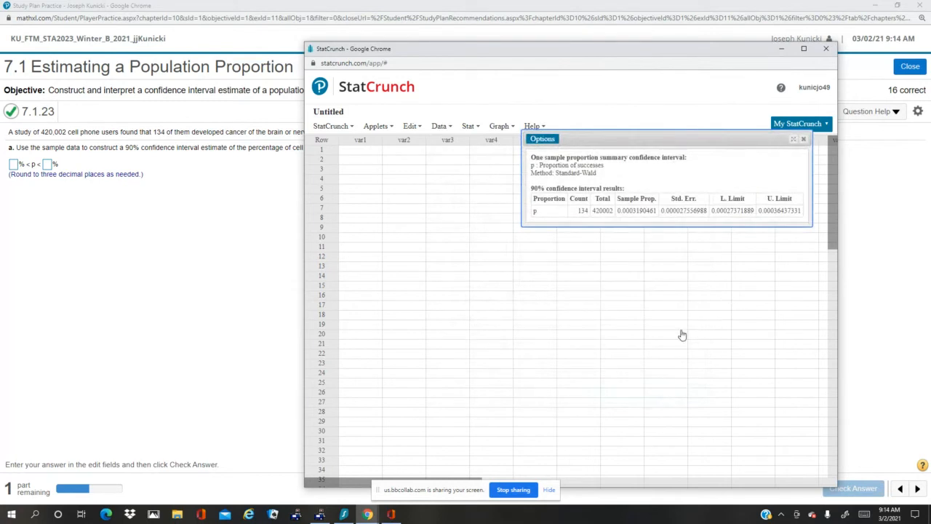
pyautogui.moveTo(727, 230)
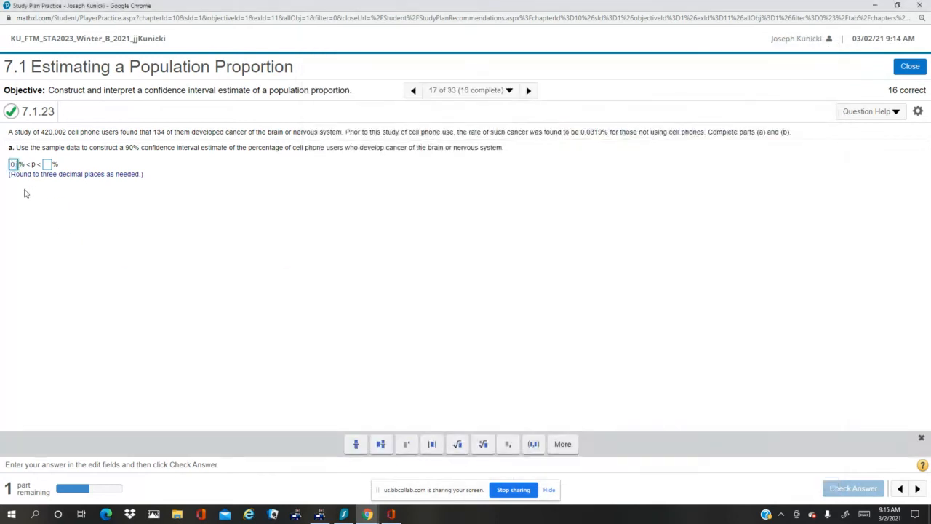
# - Answer part (a) with limits 0.027 and 0.036 and have it checked correct
pyautogui.write('0.027')
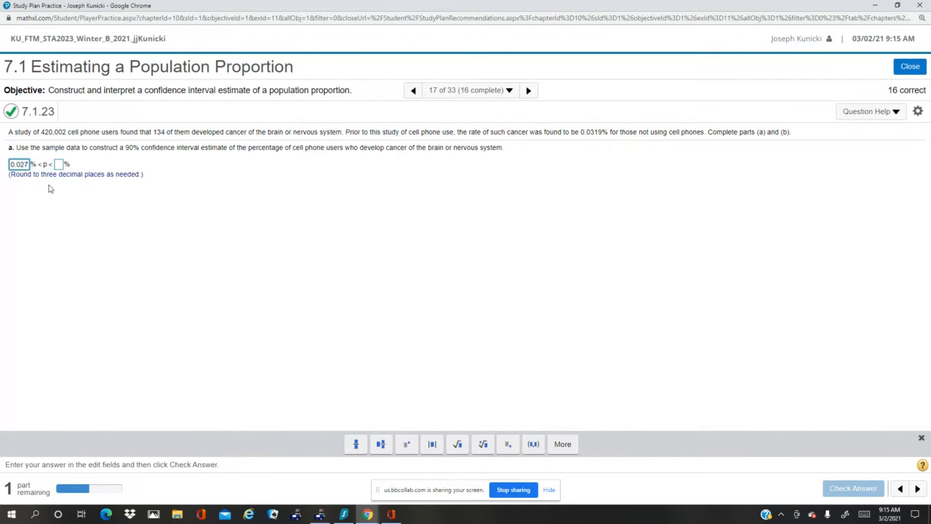
pyautogui.click(59, 163)
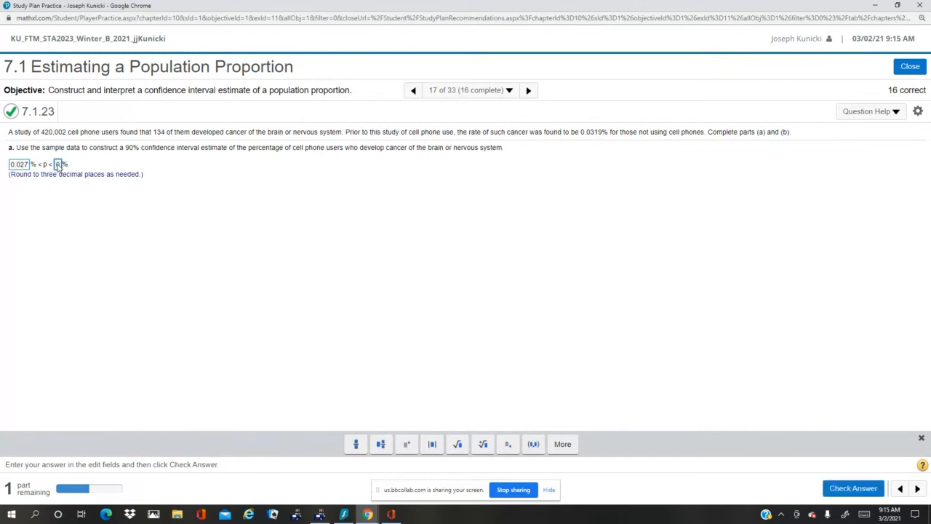
pyautogui.write('0.036')
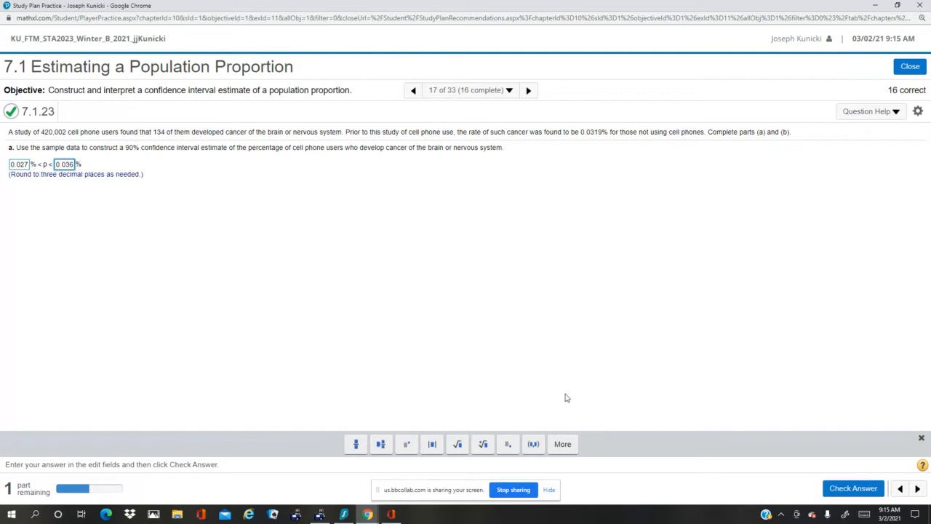
pyautogui.click(852, 488)
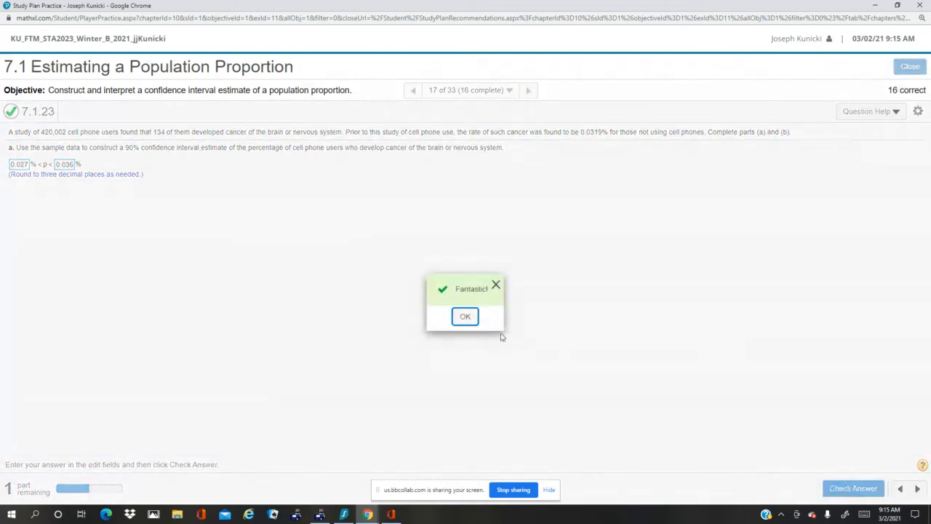
pyautogui.click(466, 315)
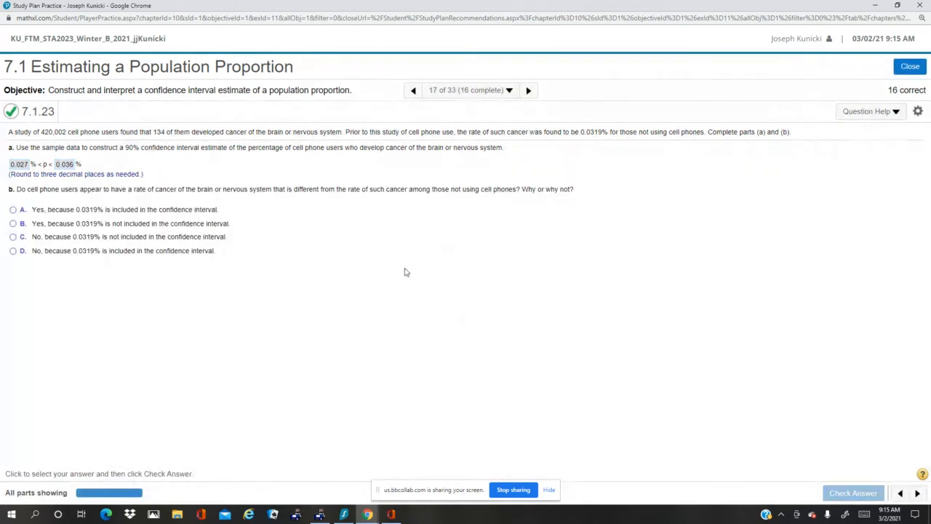
pyautogui.moveTo(413, 275)
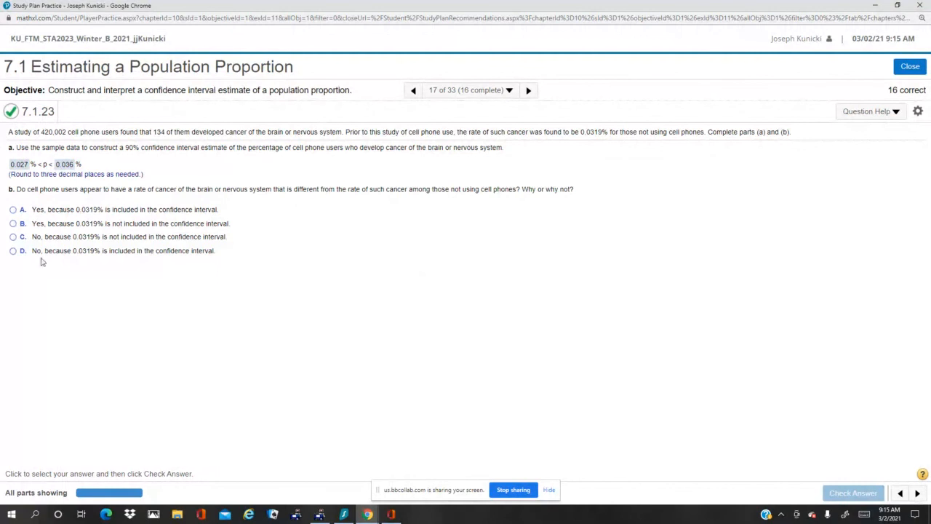
# - Answer part (b) with option D (0.0319% is within the interval) and move to the next question
pyautogui.click(13, 250)
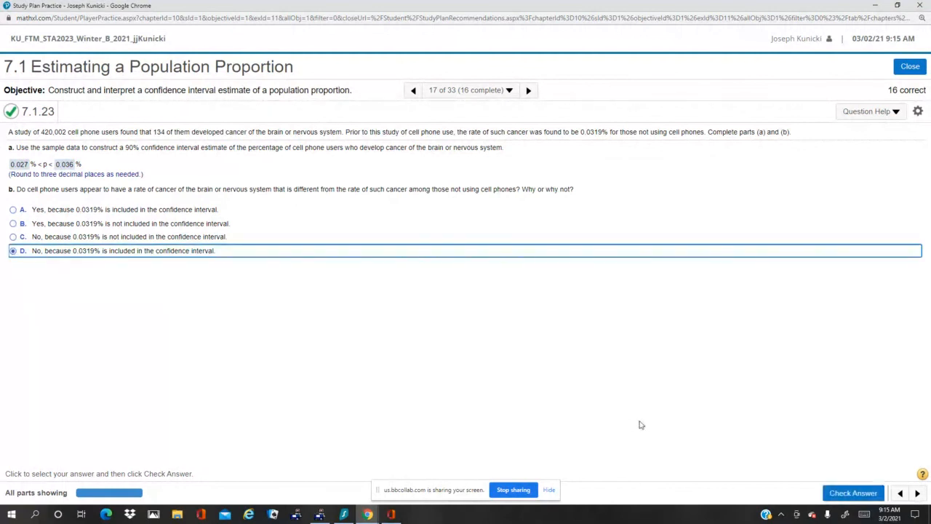
pyautogui.click(852, 492)
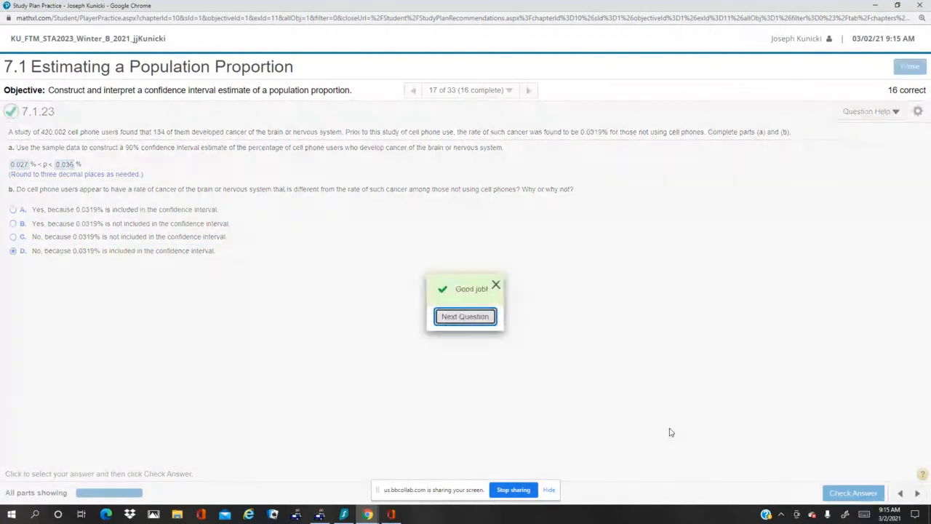
pyautogui.click(465, 315)
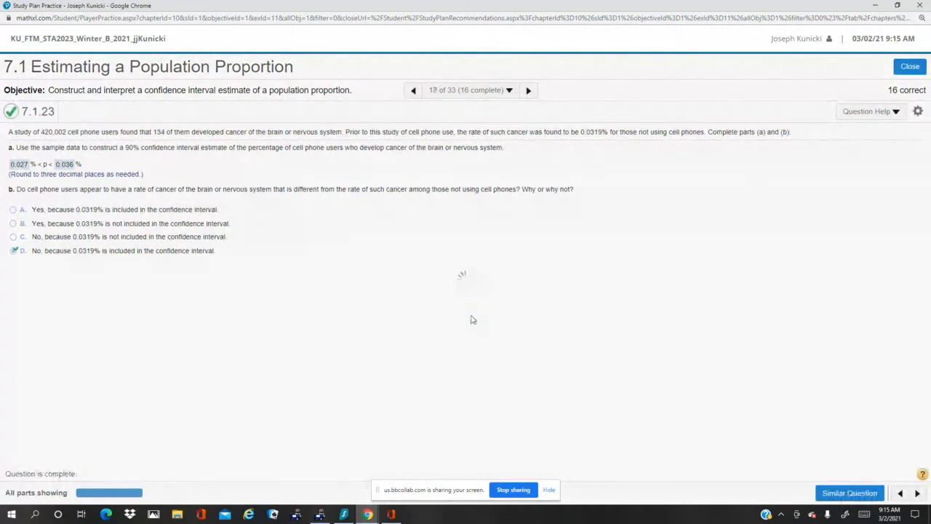